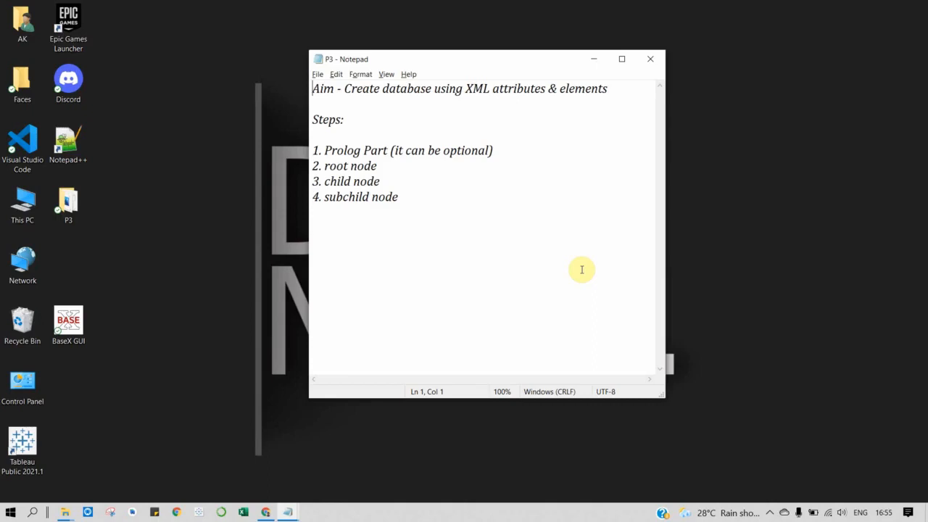
Show the Alt+Tab window switcher over the P3 aim notes
key(alt+tab)
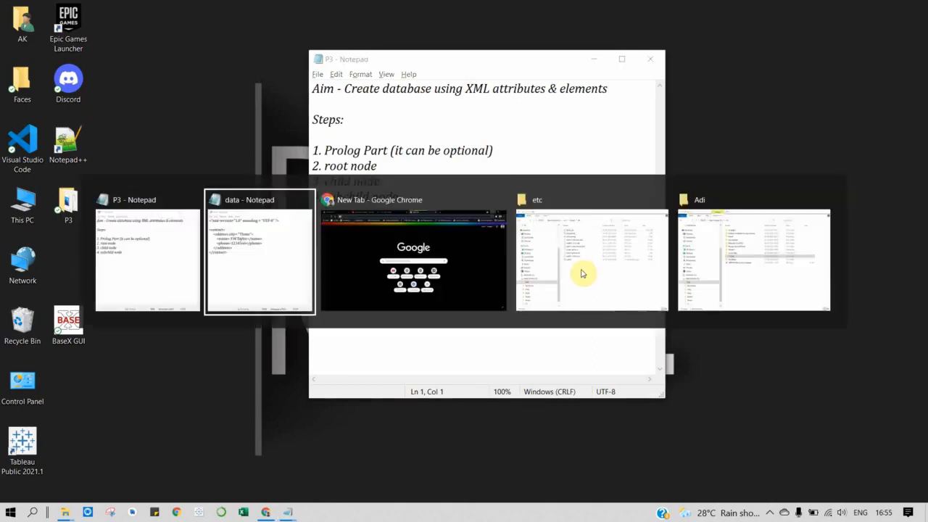
Bring the data XML file forward and place the cursor after the <contact> tag
click(260, 254)
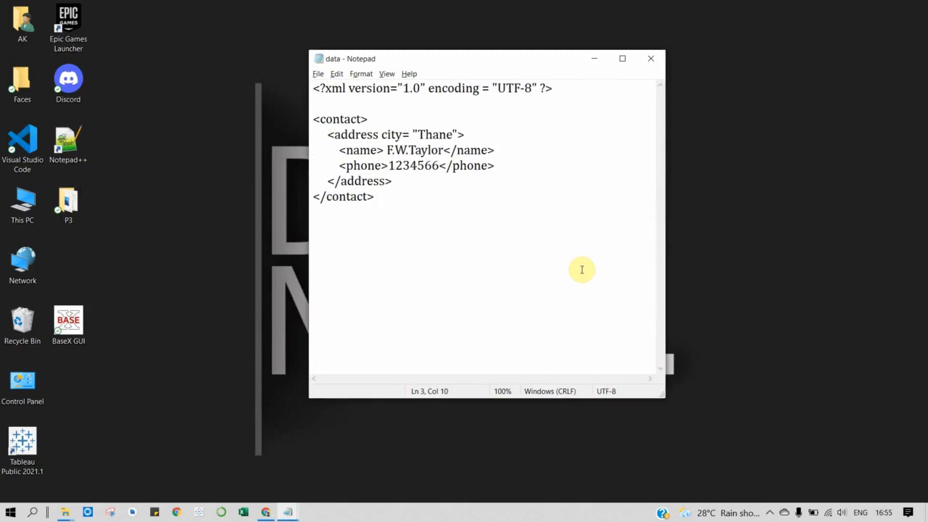
click(368, 119)
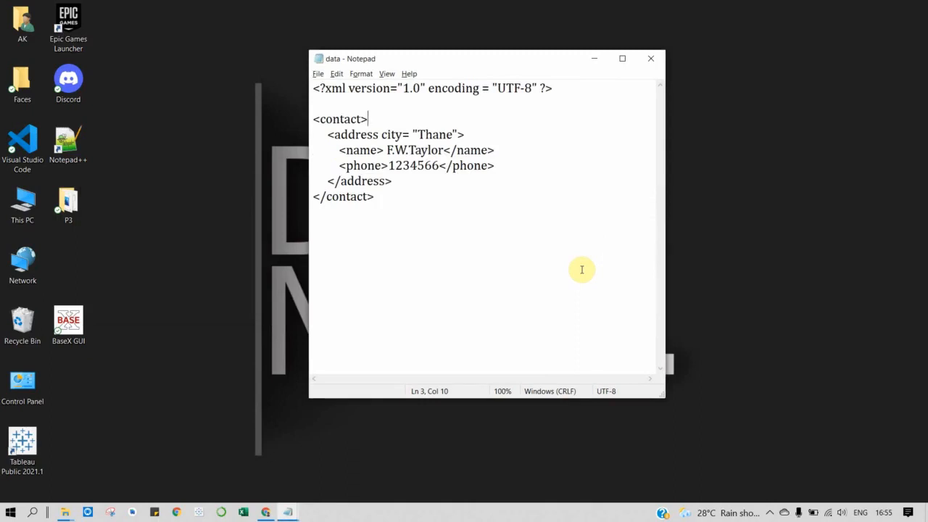
mouse_move(331, 89)
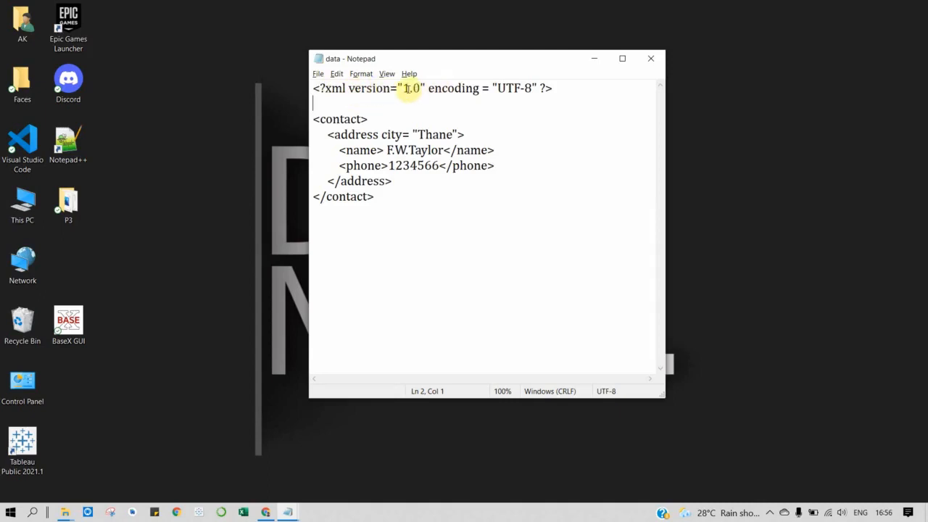
mouse_move(413, 90)
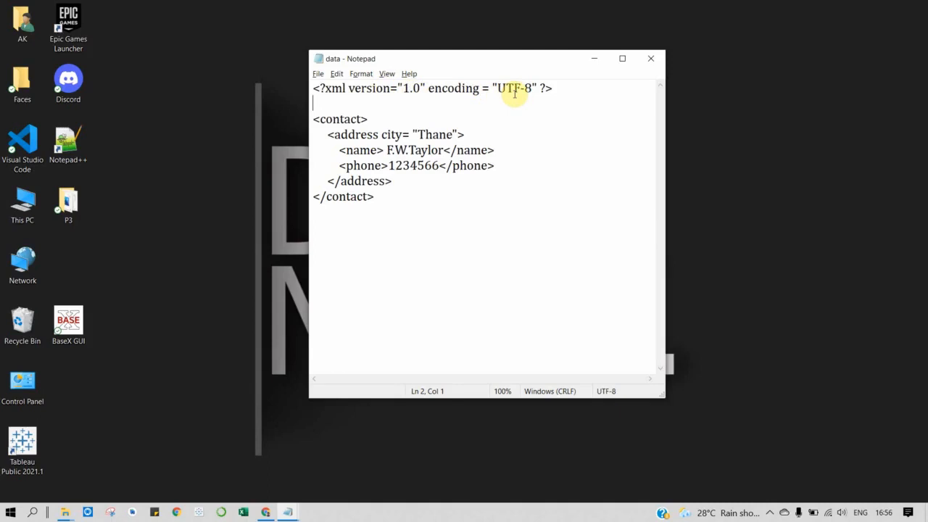
mouse_move(394, 119)
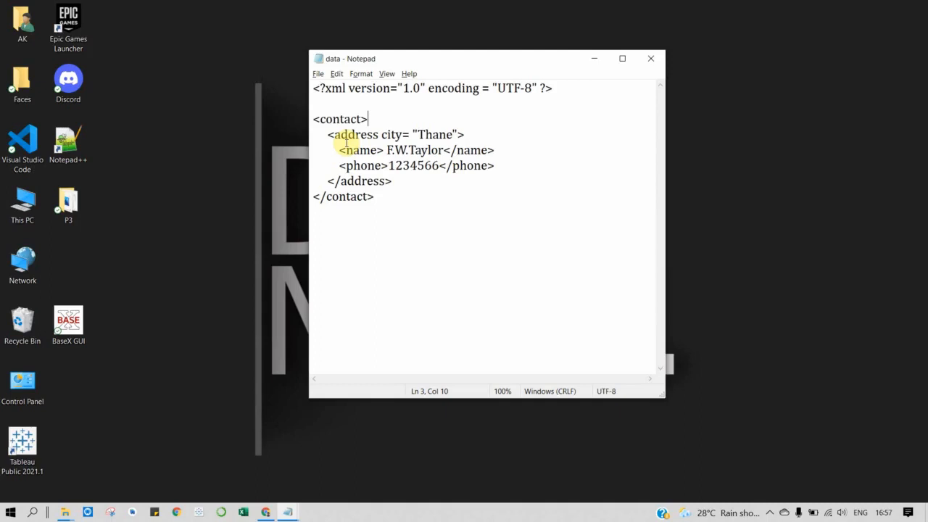
mouse_move(366, 118)
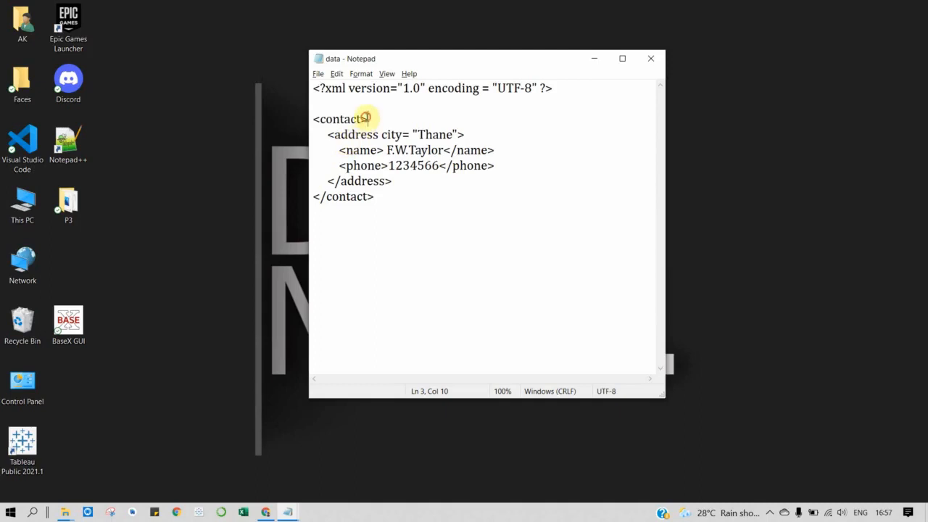
double_click(339, 119)
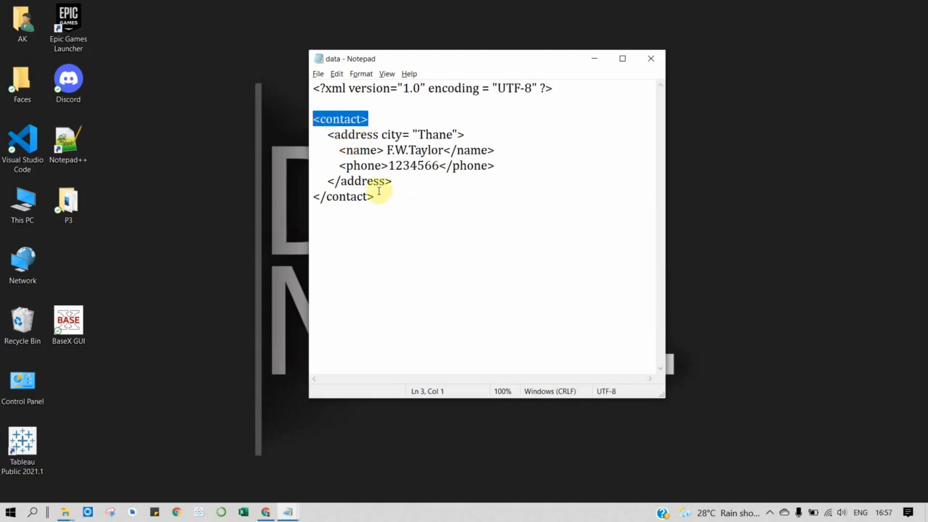
click(331, 155)
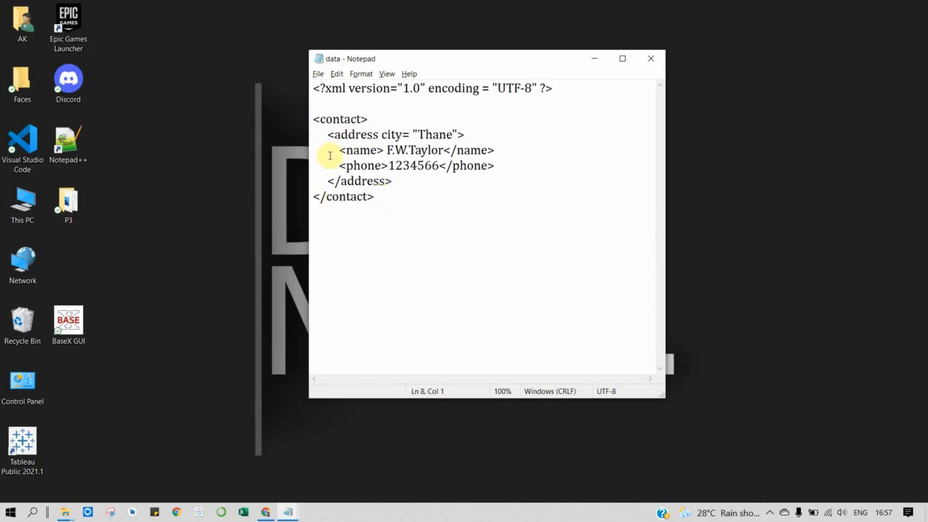
double_click(354, 133)
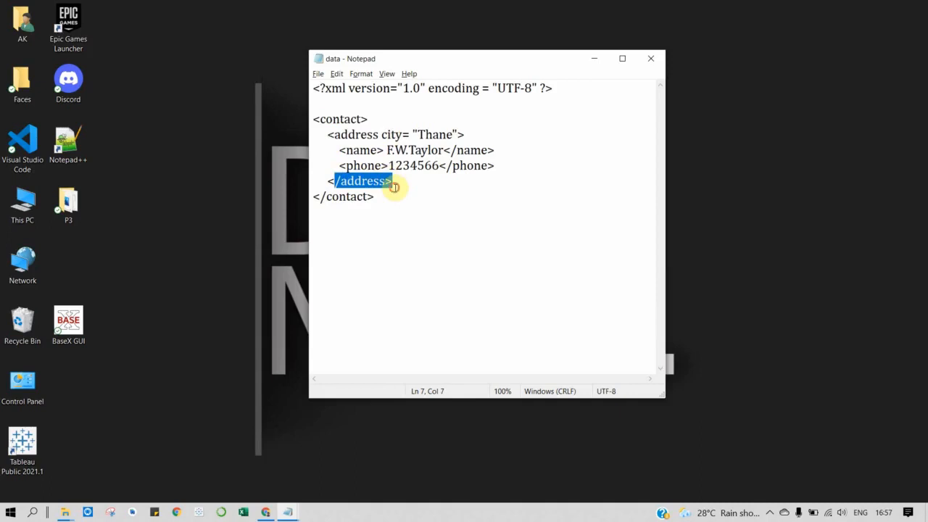
click(519, 174)
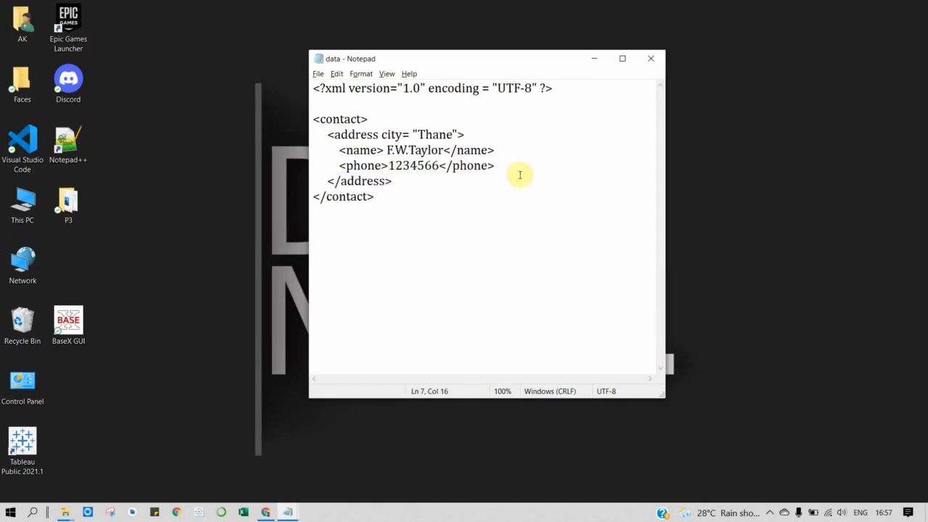
mouse_move(392, 140)
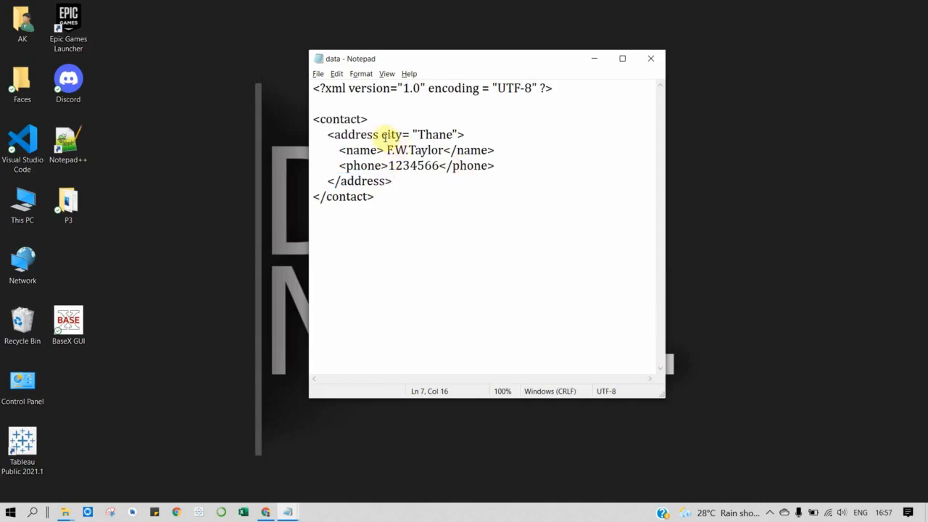
double_click(392, 133)
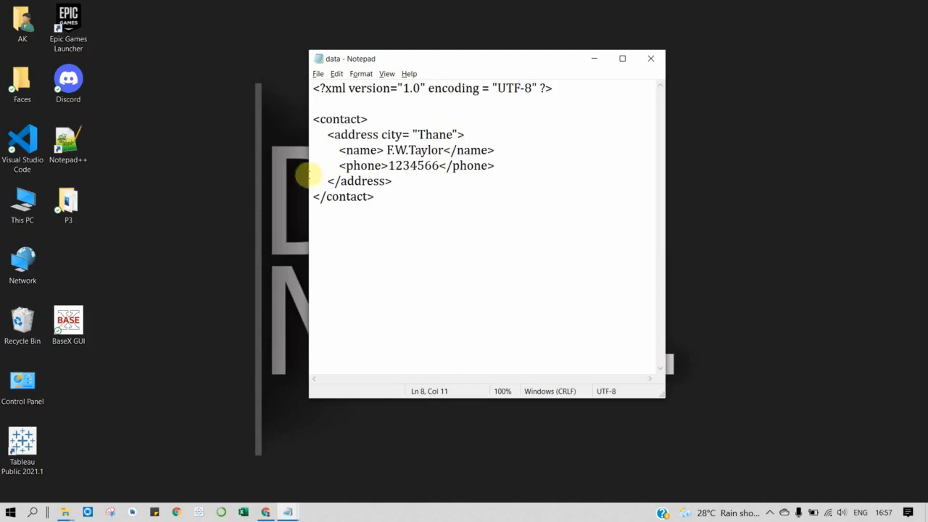
mouse_move(563, 161)
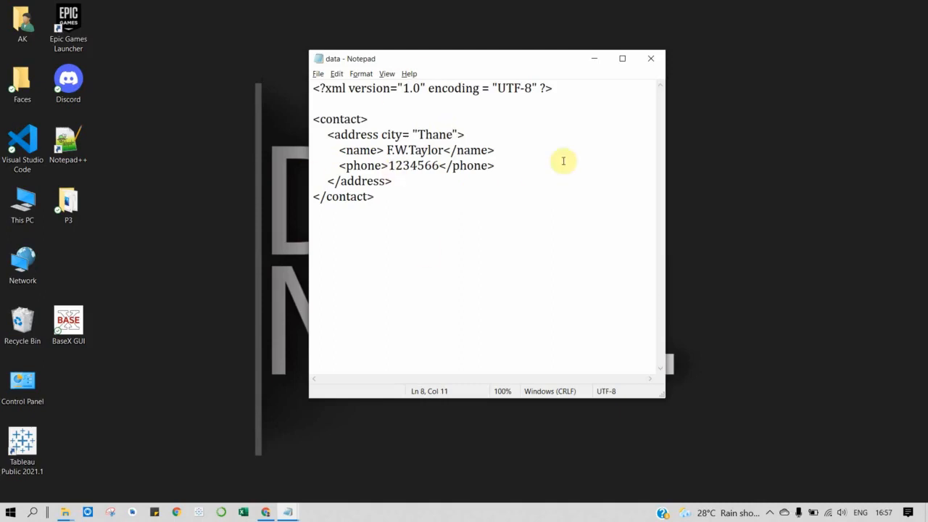
Browse for the new database's input file data.xml and switch to the etc folder window
click(496, 166)
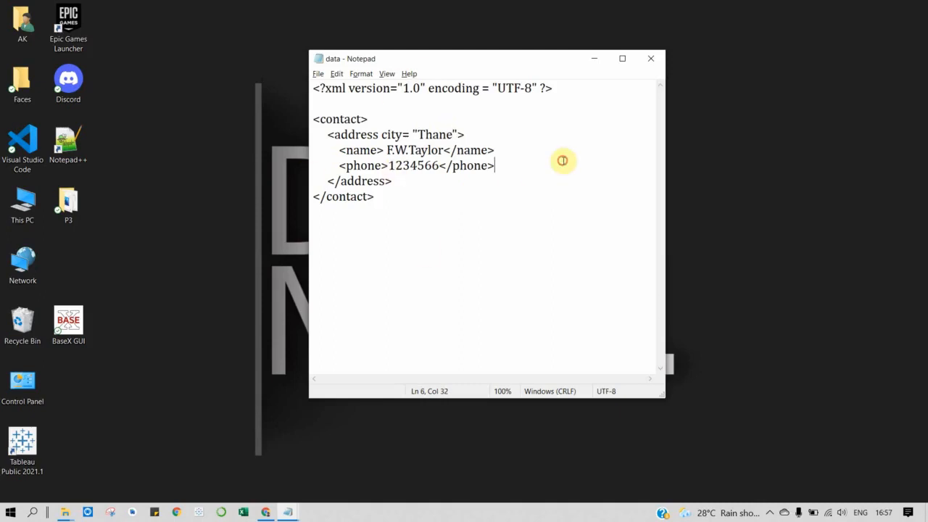
mouse_move(261, 219)
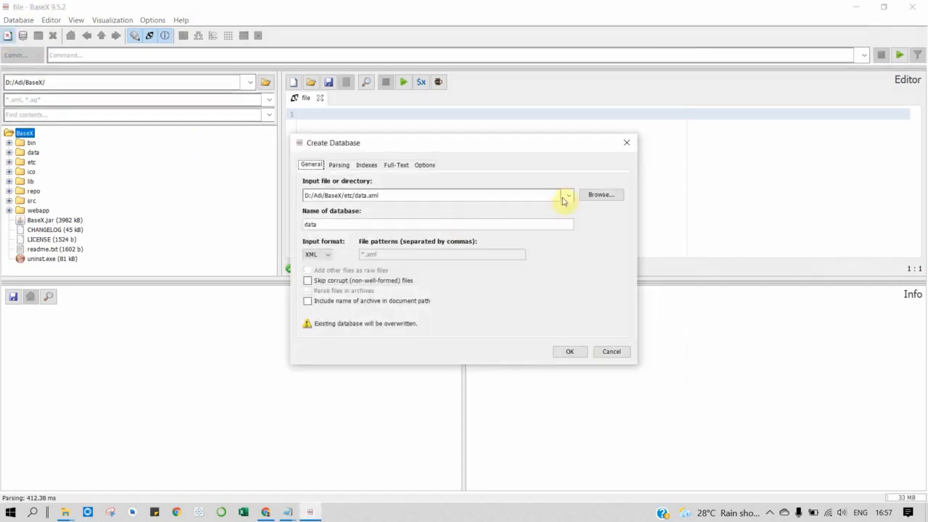
click(601, 194)
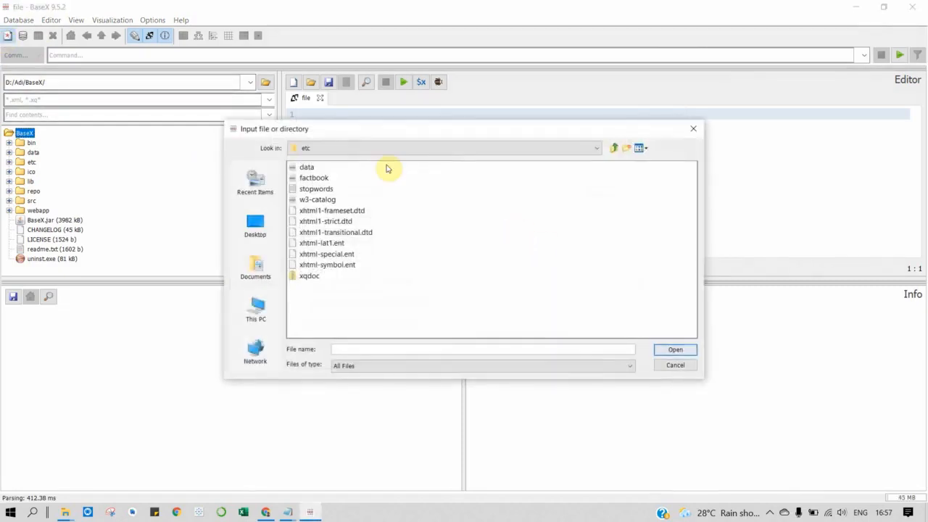
click(307, 167)
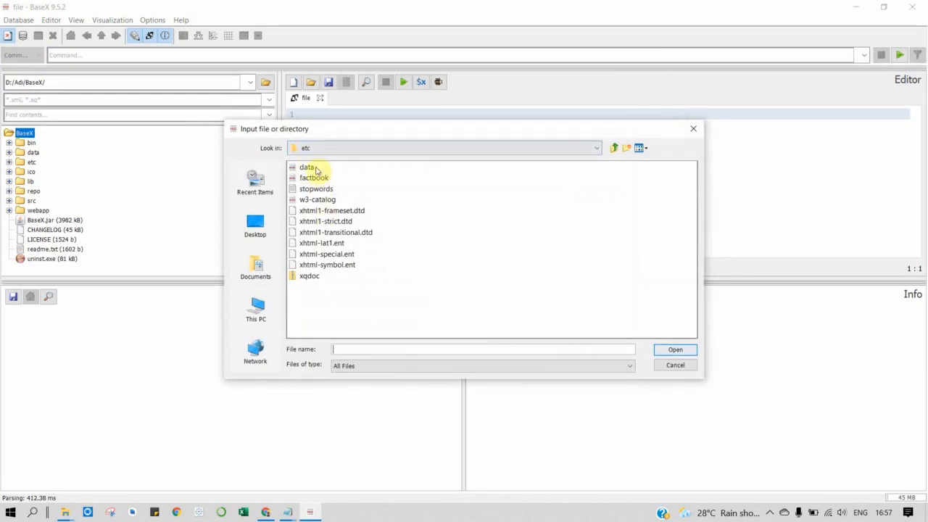
key(alt+tab)
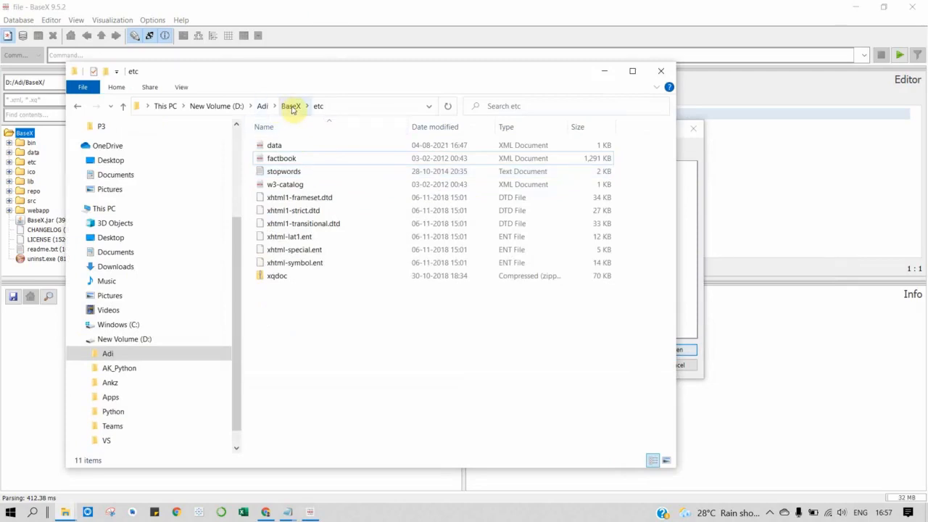
Confirm BaseX/etc holds data.xml in Explorer, then minimise the window
click(290, 105)
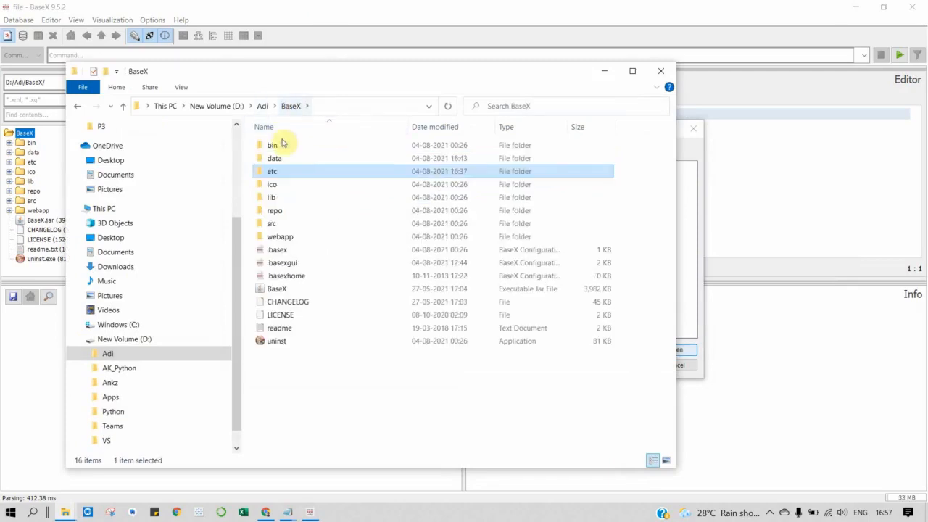
mouse_move(272, 171)
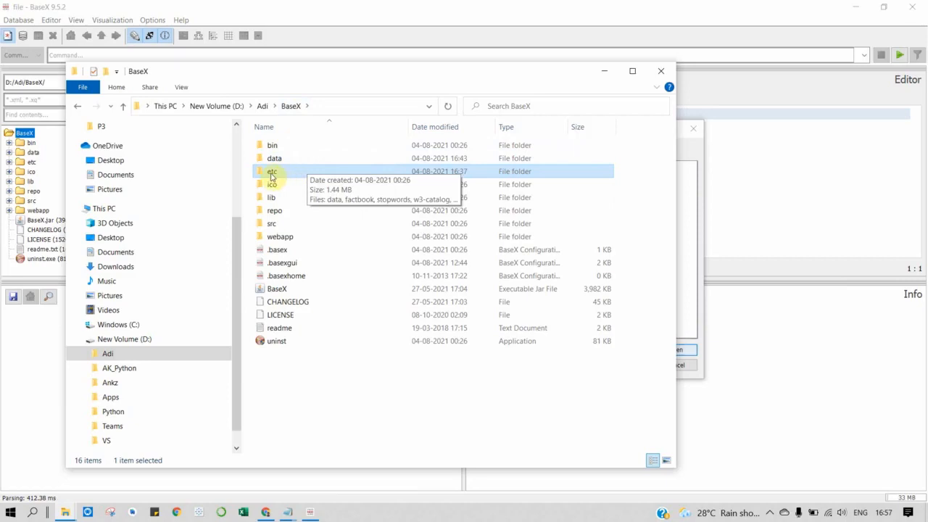
double_click(271, 171)
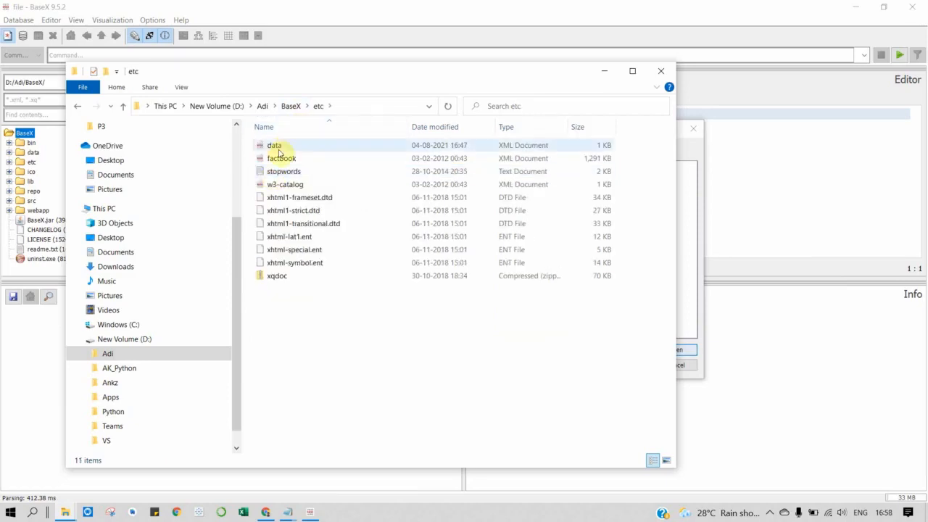
mouse_move(283, 149)
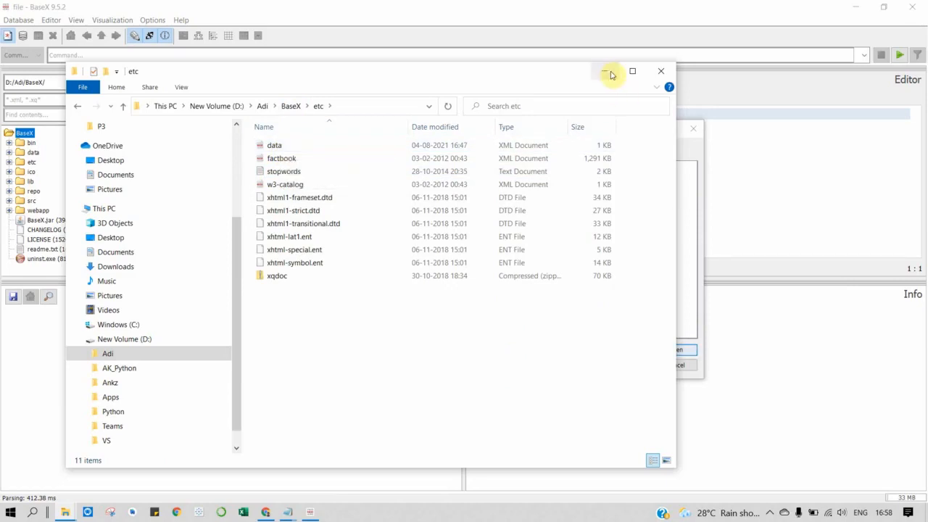
click(613, 71)
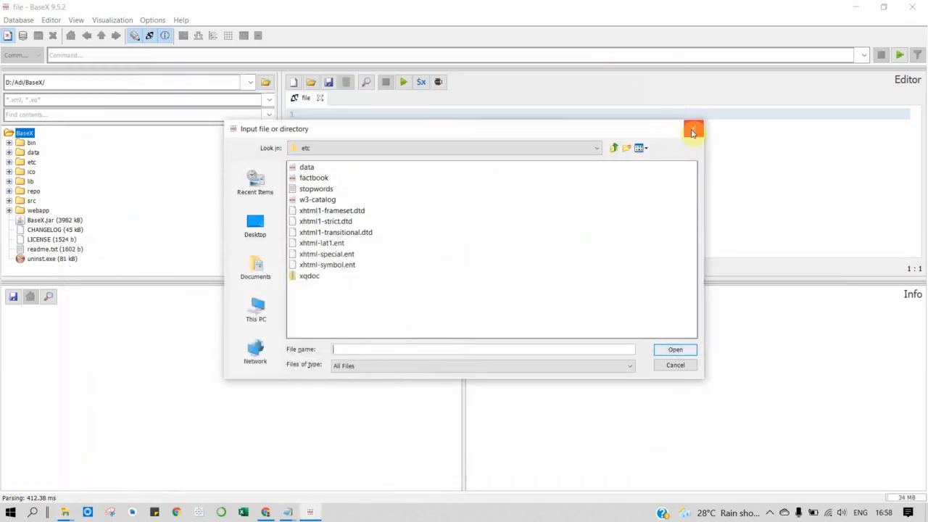
mouse_move(665, 354)
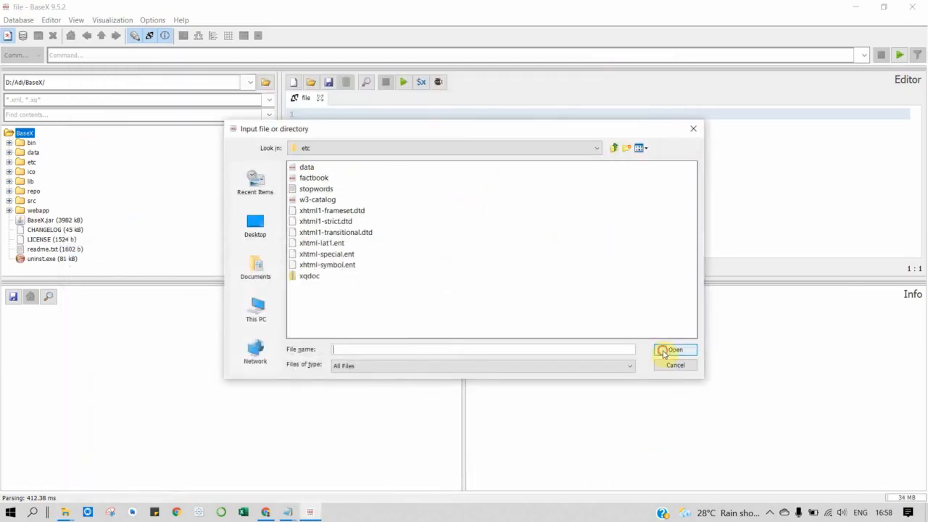
mouse_move(701, 121)
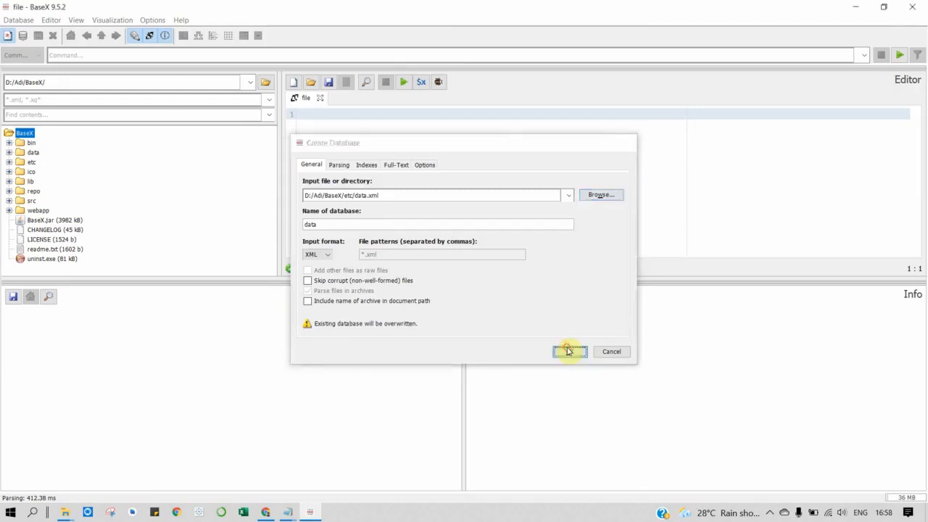
Create database 'data' and show name F.W.Taylor and phone 1234566 in the map view
click(570, 351)
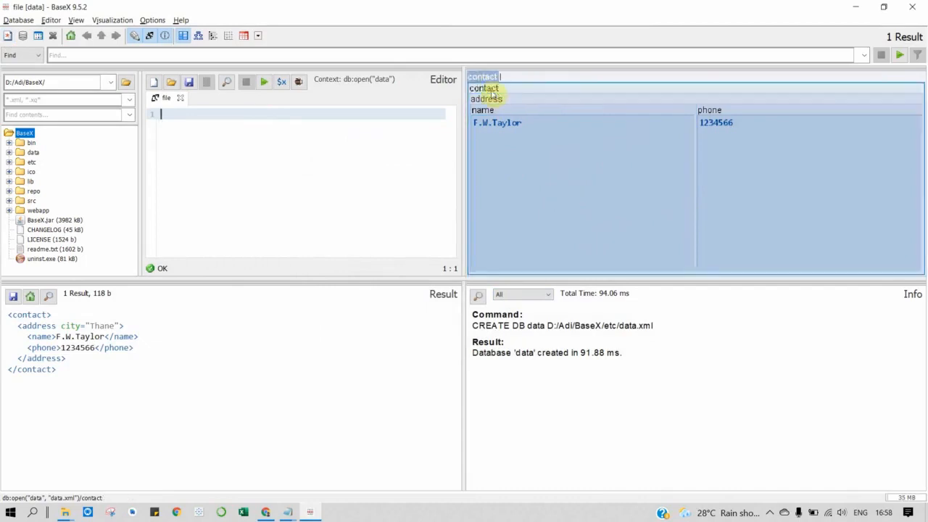
click(481, 110)
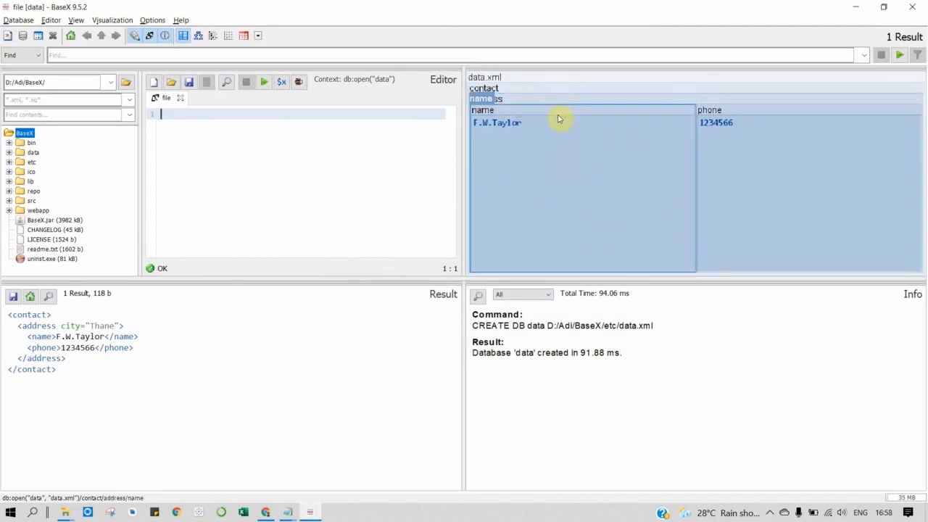
click(801, 182)
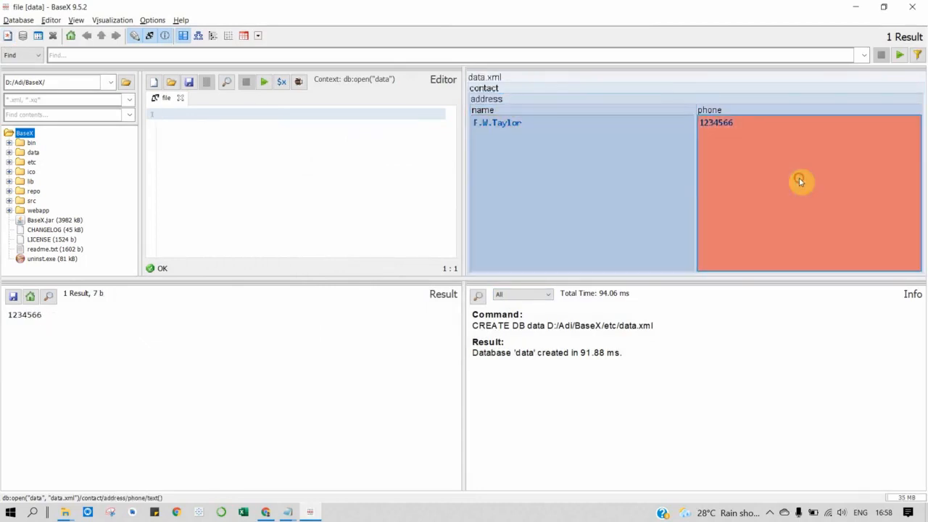